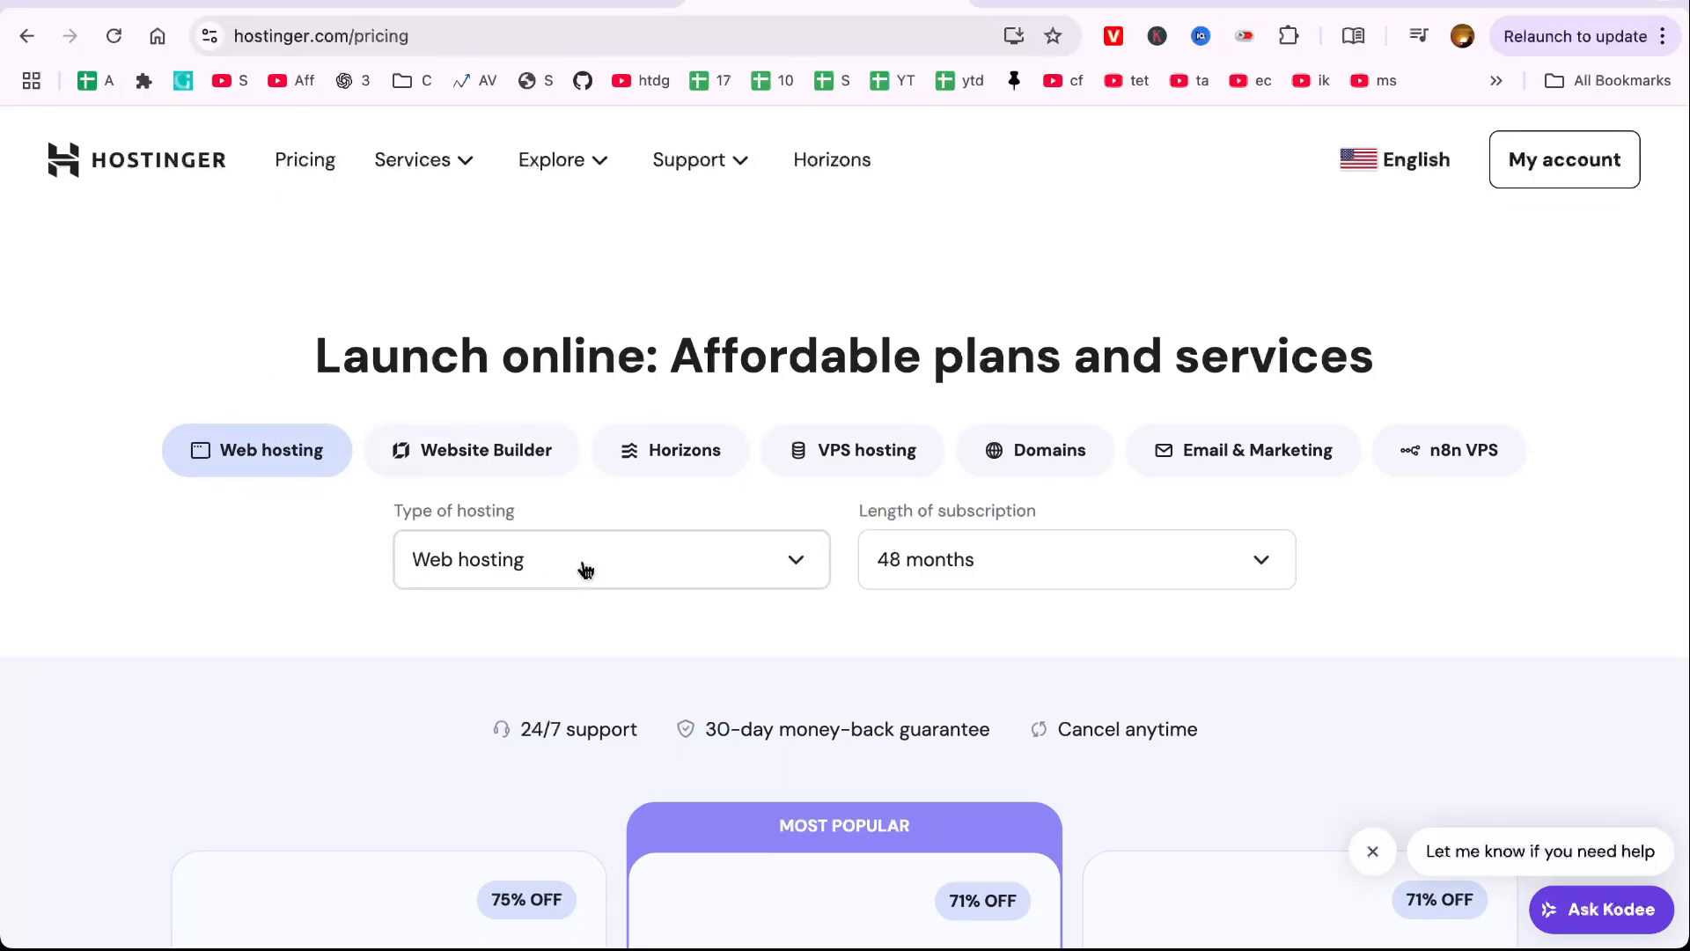
Expand the 'Type of hosting' dropdown to list options from Web hosting to Agency hosting
left_click(611, 558)
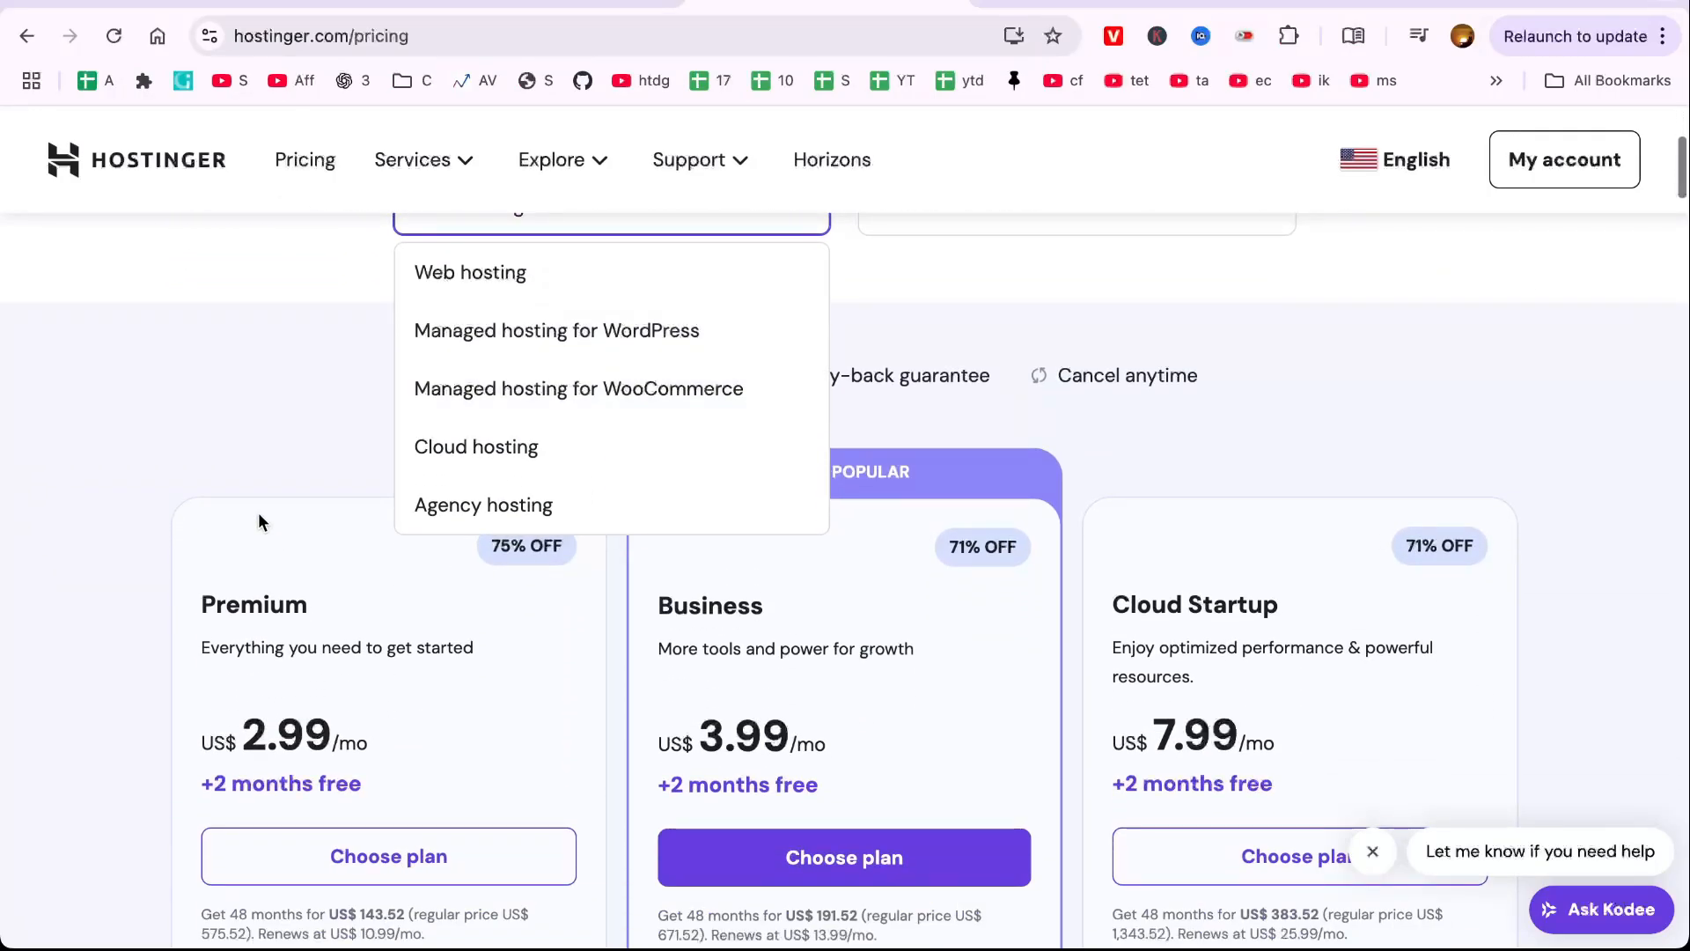